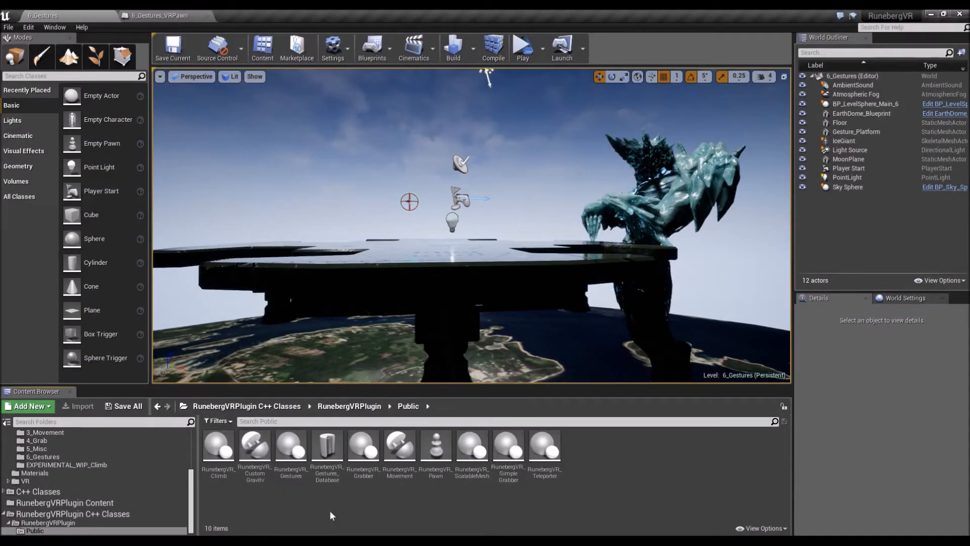
Step: Browse the plugin's public C++ classes and single out the Gestures component and gestures database classes
left_click(290, 445)
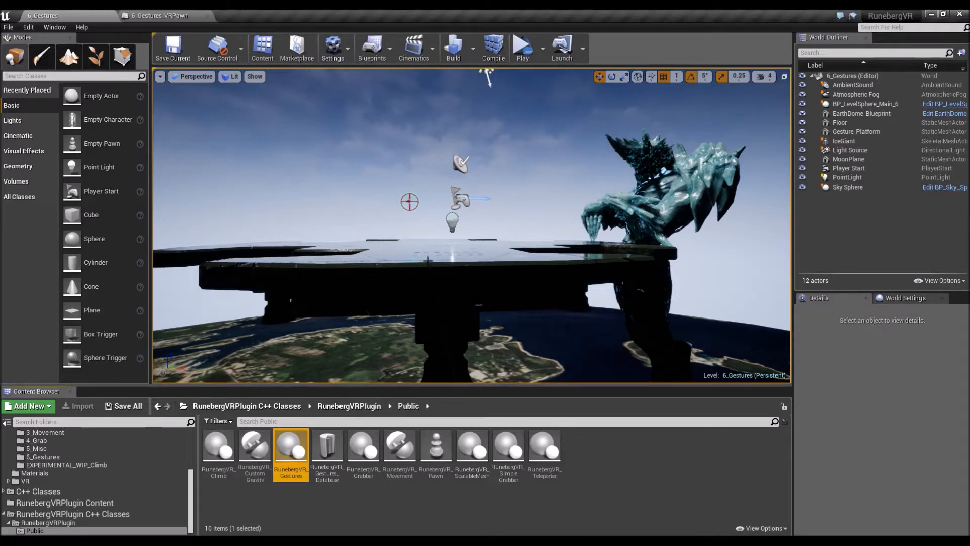
mouse_move(525, 254)
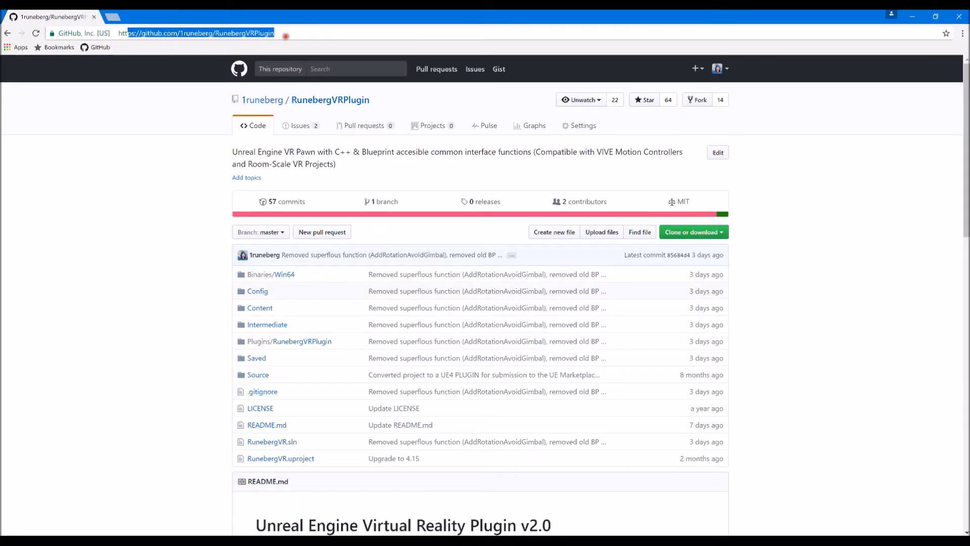
mouse_move(806, 147)
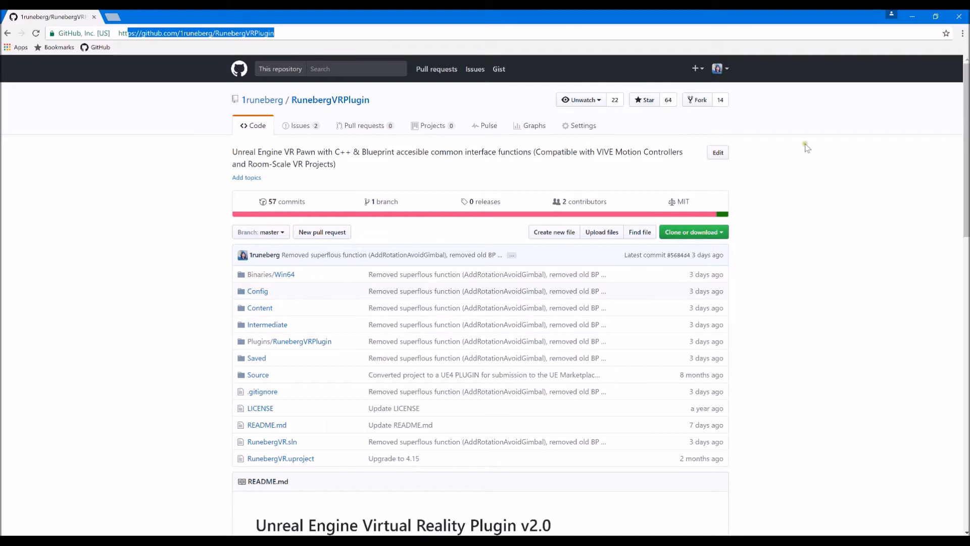
mouse_move(910, 17)
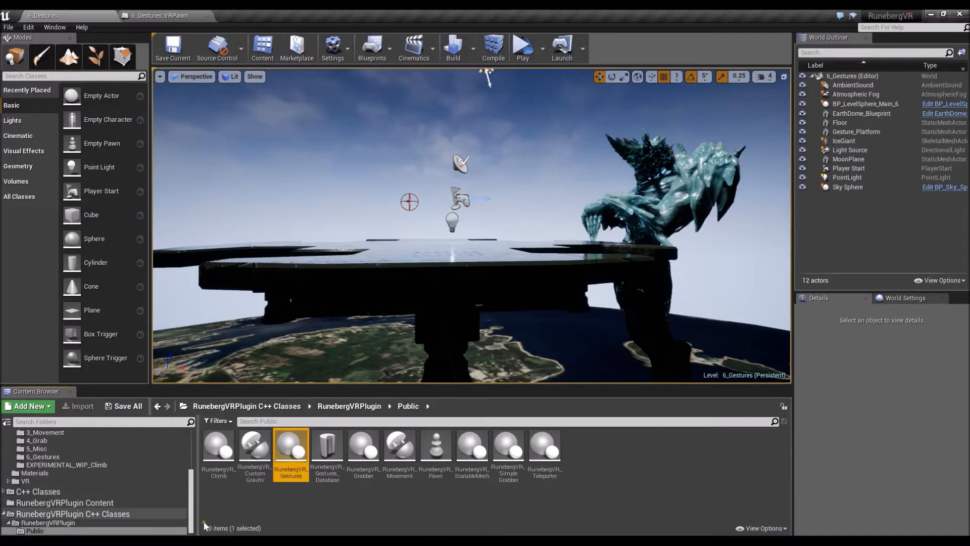
left_click(44, 457)
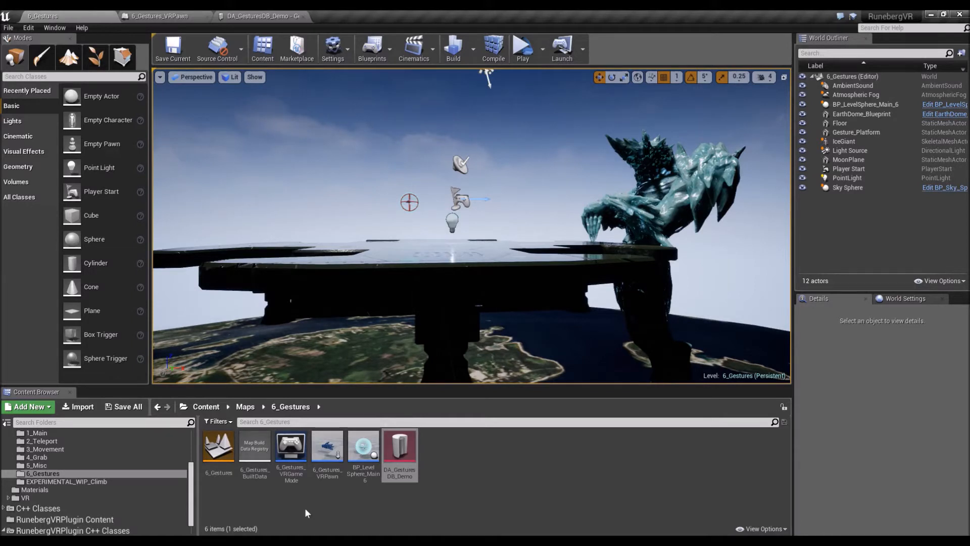
scroll("down", 3)
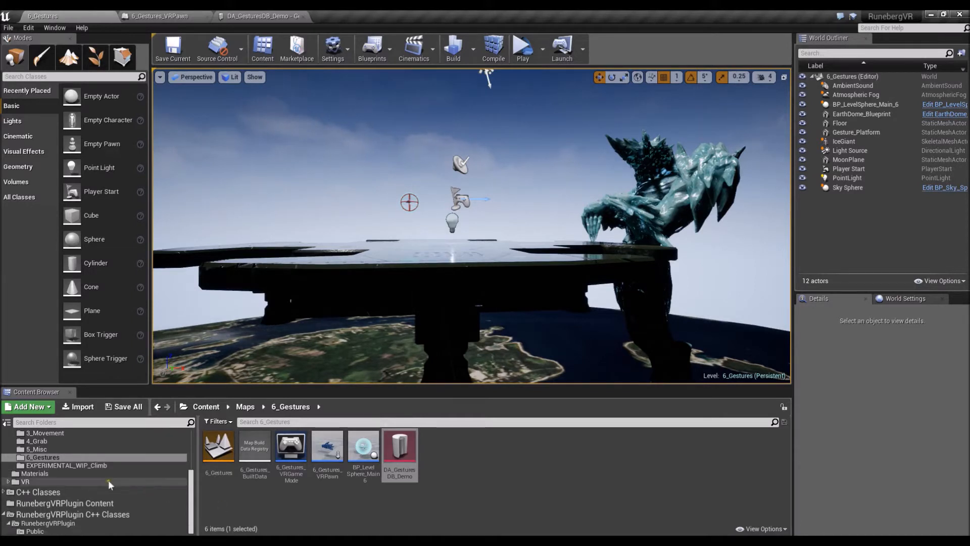
left_click(35, 530)
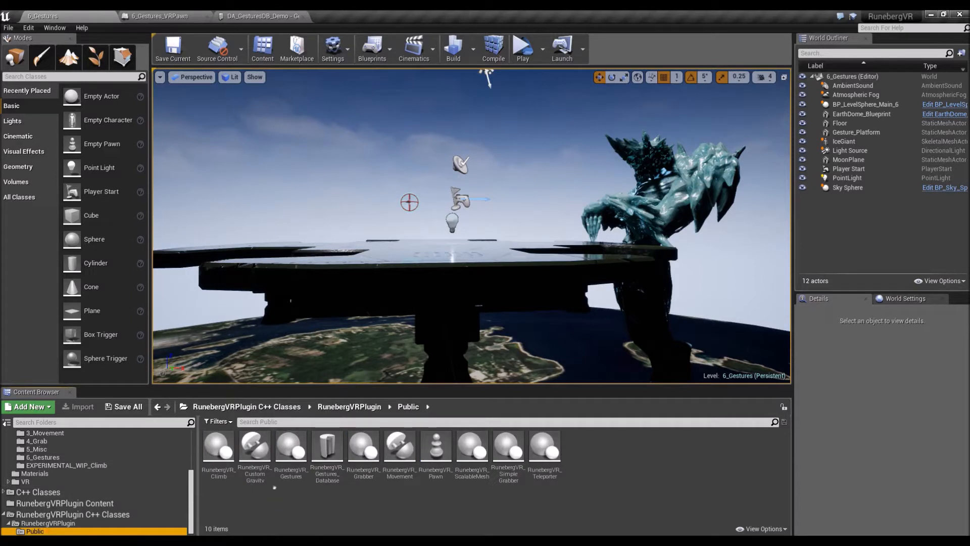
left_click(290, 445)
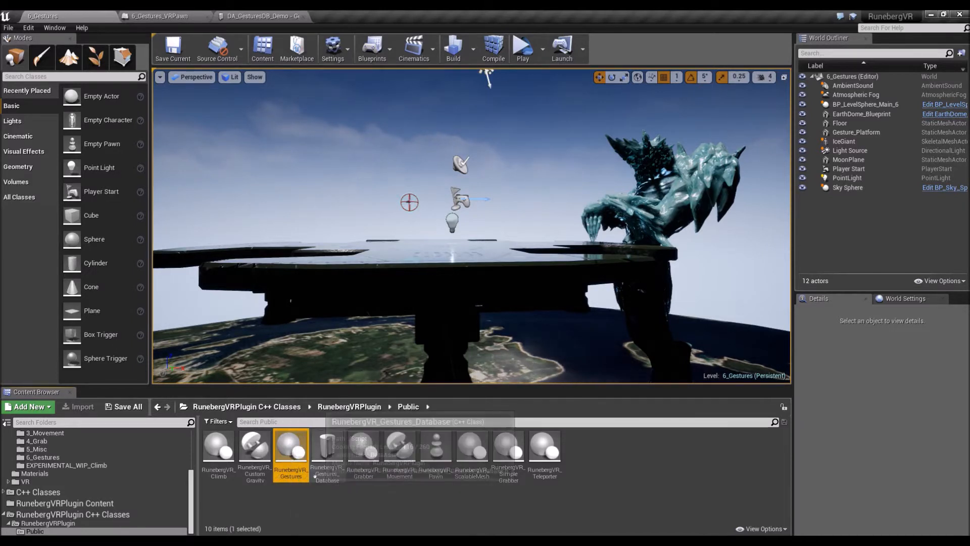
left_click(326, 445)
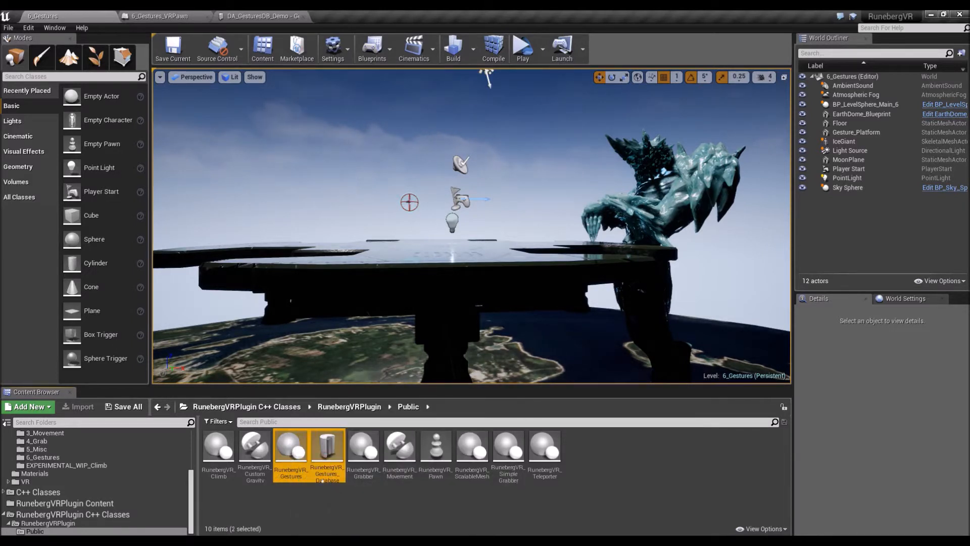
mouse_move(327, 449)
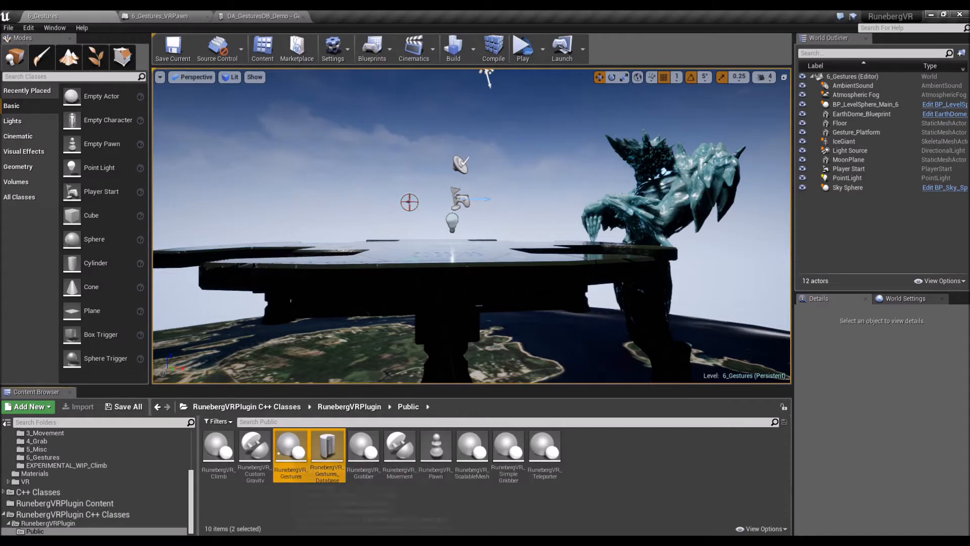
mouse_move(327, 445)
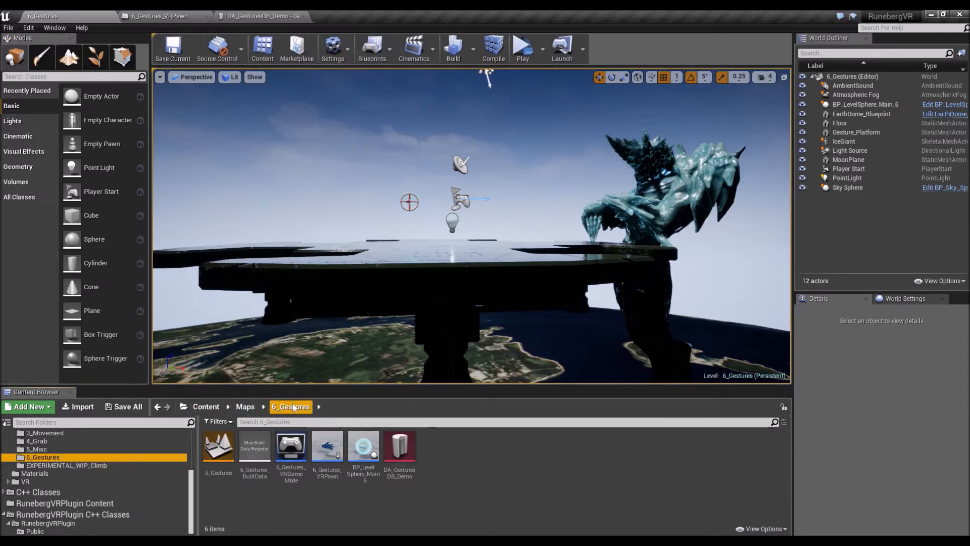
mouse_move(217, 446)
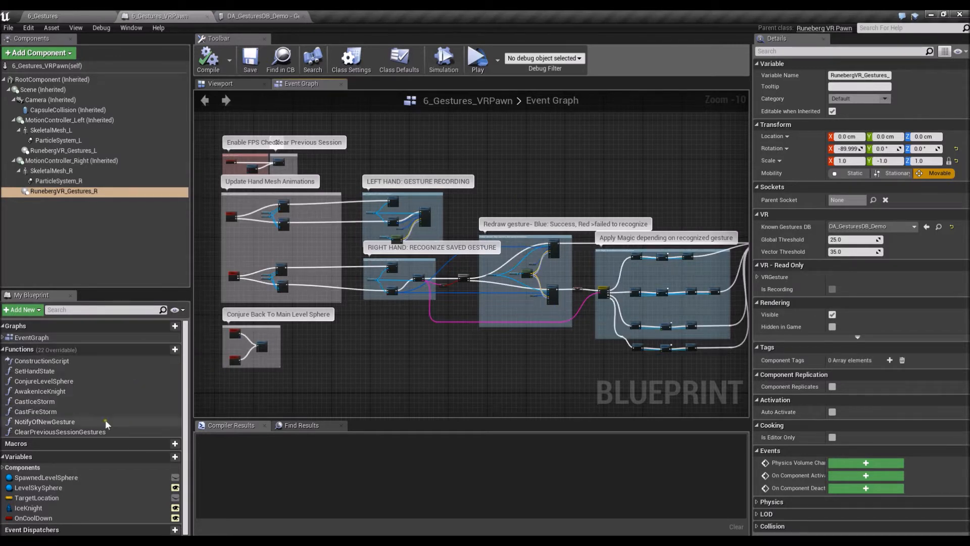
mouse_move(297, 358)
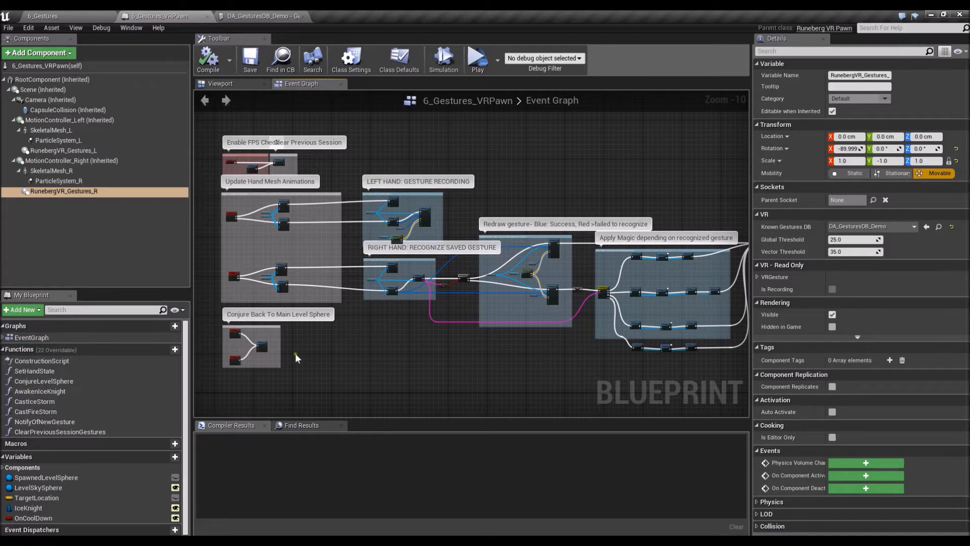
mouse_move(489, 380)
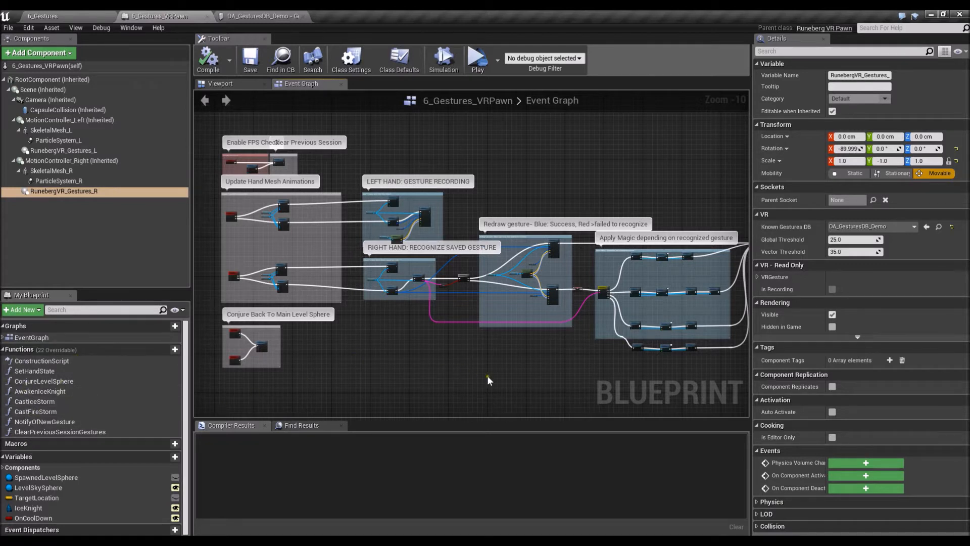
mouse_move(412, 277)
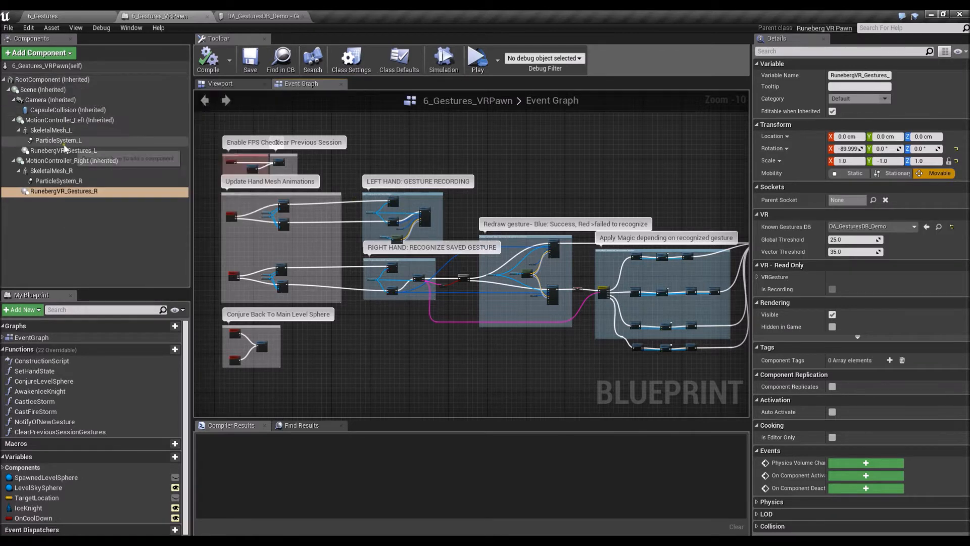
Step: Add RunebergVR_Gestures_L to the selection so both components' settings show: DA_GesturesDB_Demo, thresholds 25 and 35
left_click(63, 150)
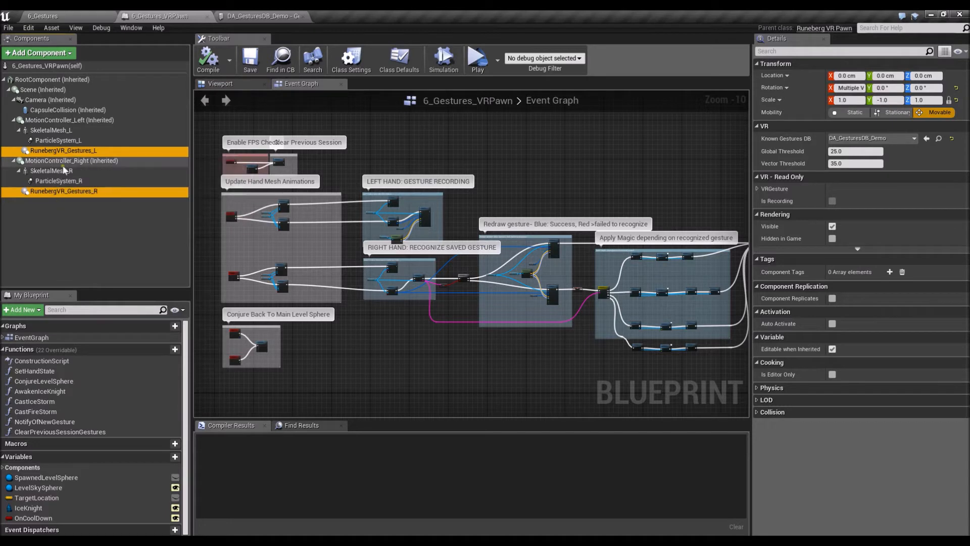
mouse_move(70, 119)
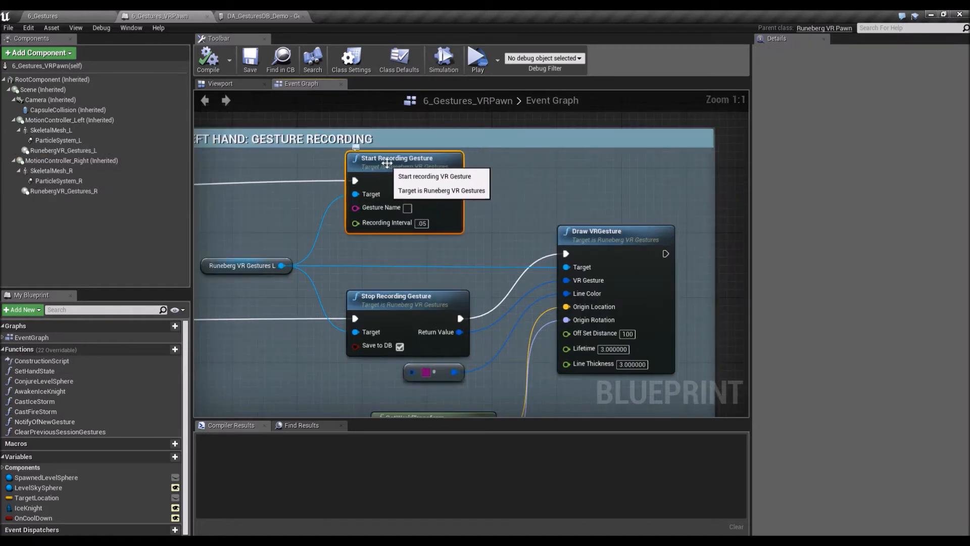
mouse_move(381, 271)
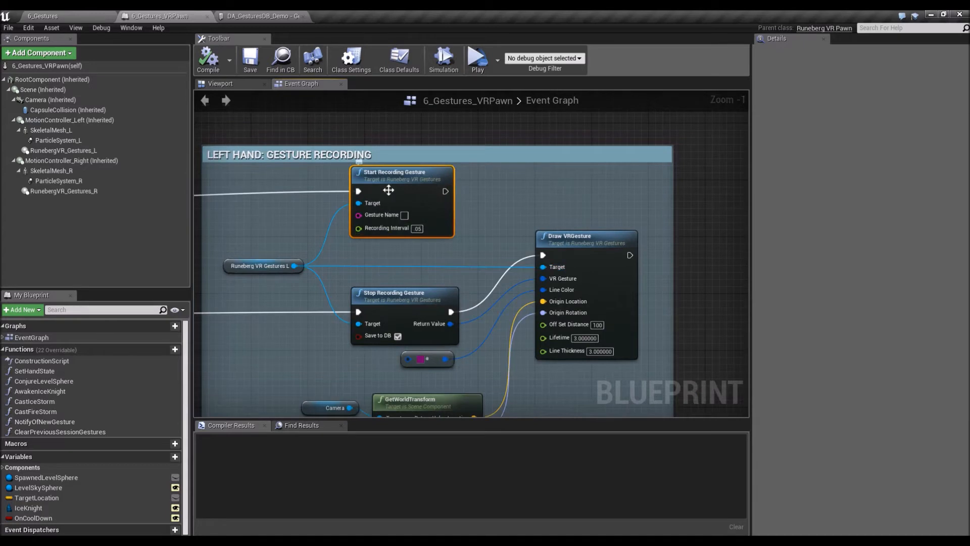
mouse_move(373, 297)
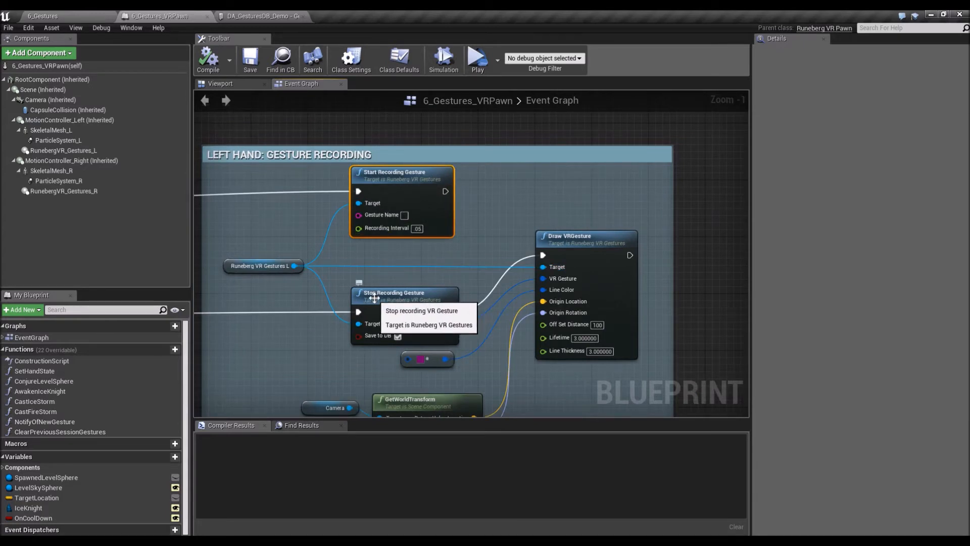
Step: Scroll the Event Graph to the Draw VRGesture node fed by Stop Recording Gesture and the camera transform
scroll("down", 3)
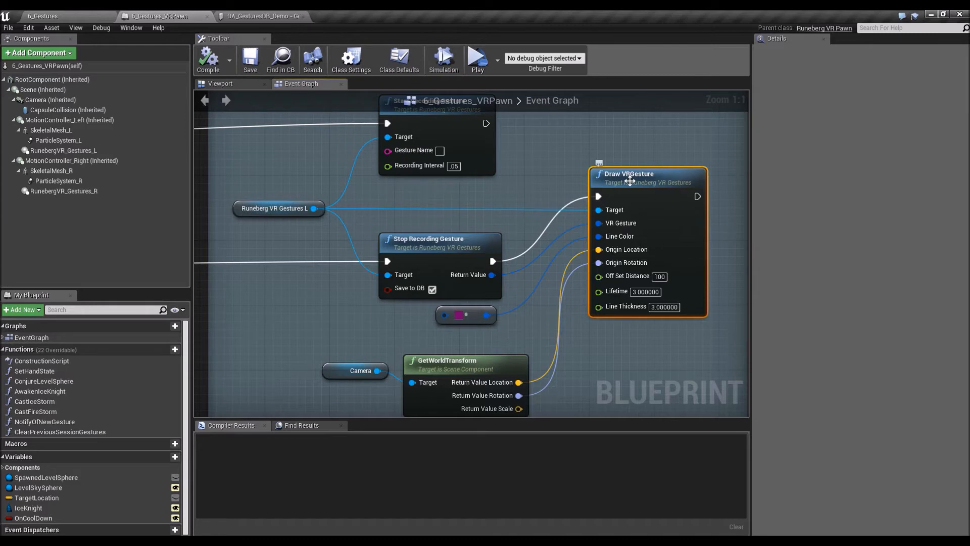
mouse_move(628, 285)
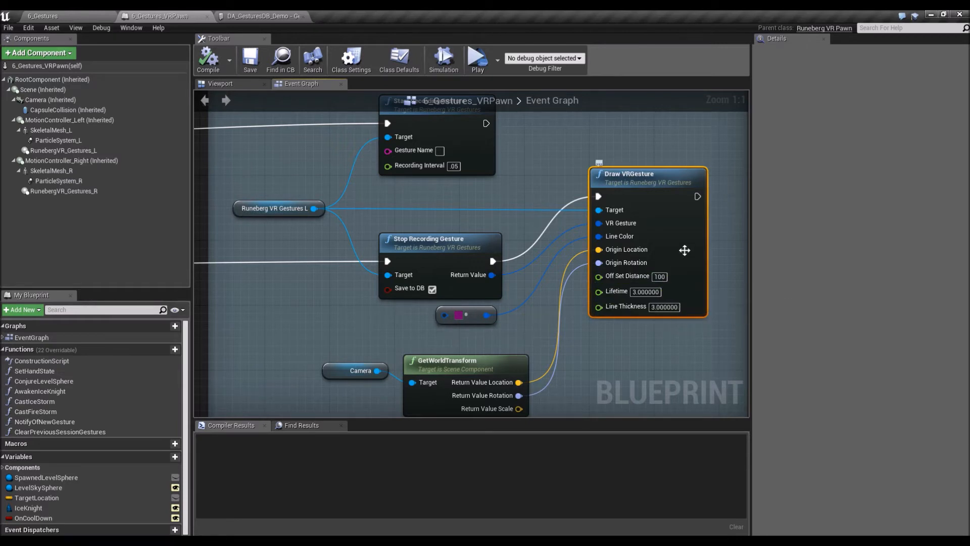
mouse_move(617, 180)
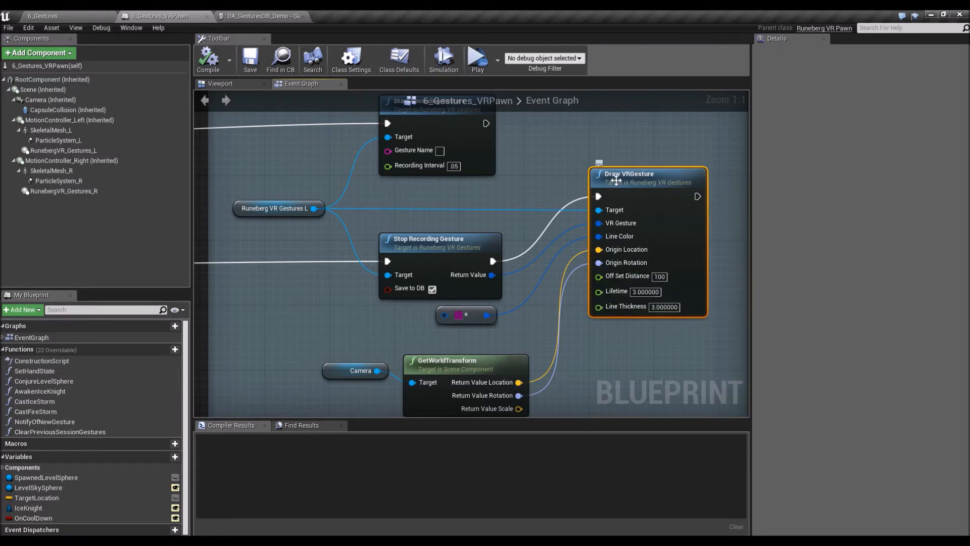
scroll("down", 3)
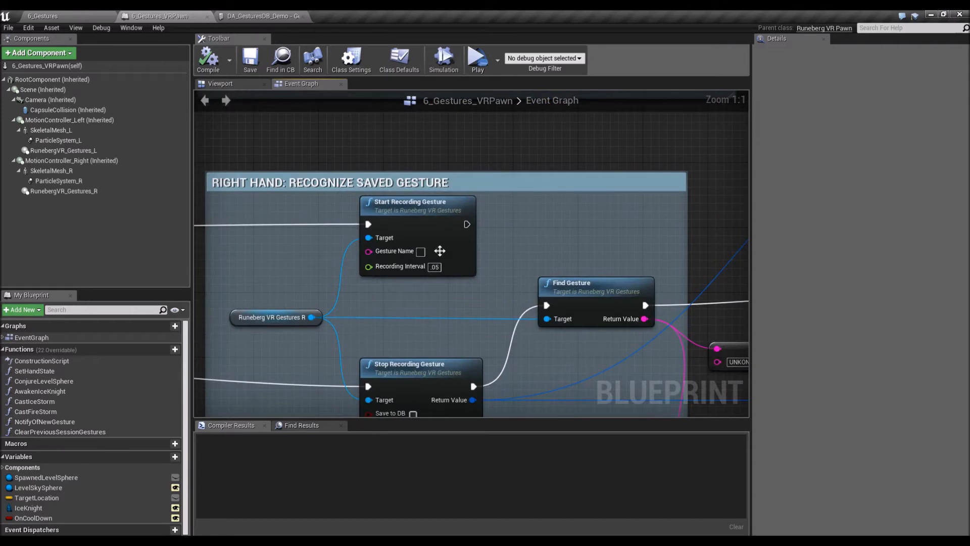
mouse_move(397, 212)
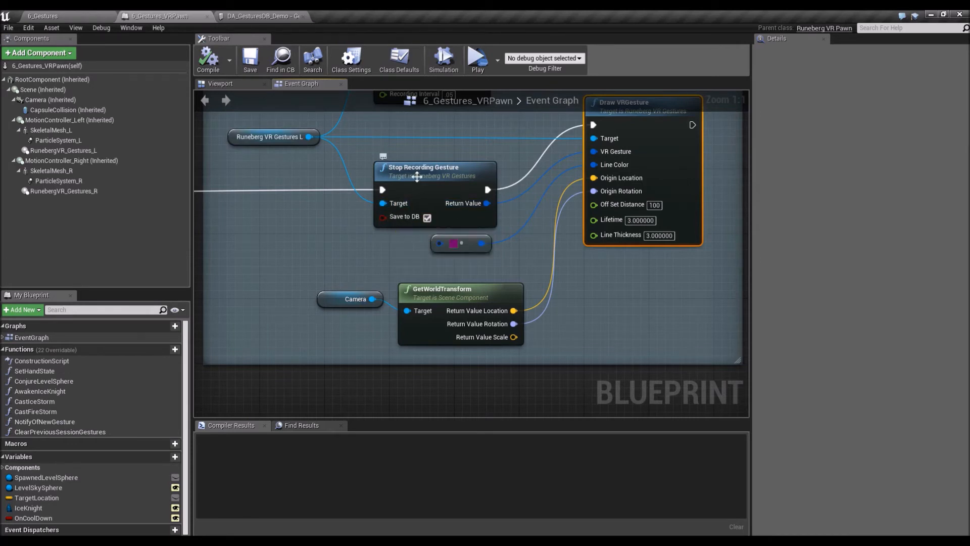
mouse_move(423, 167)
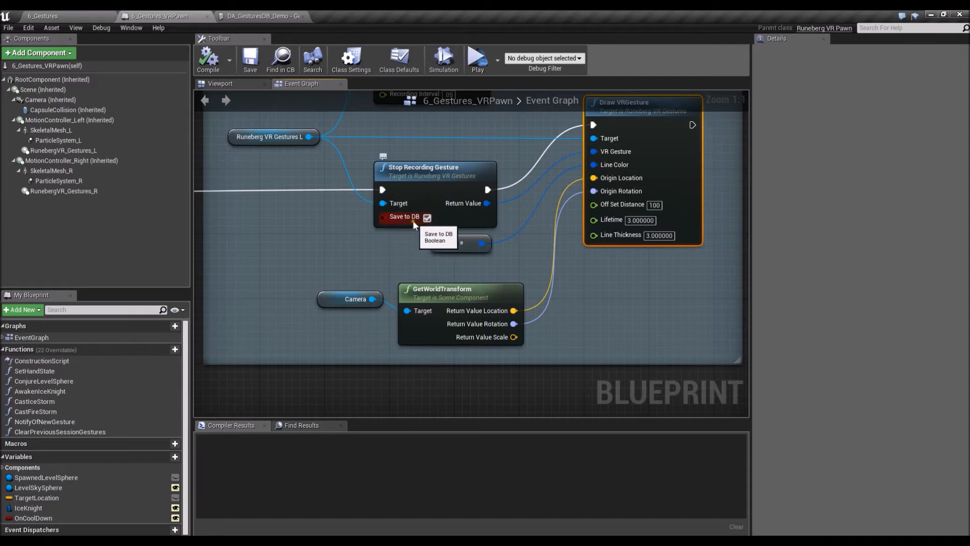
mouse_move(525, 239)
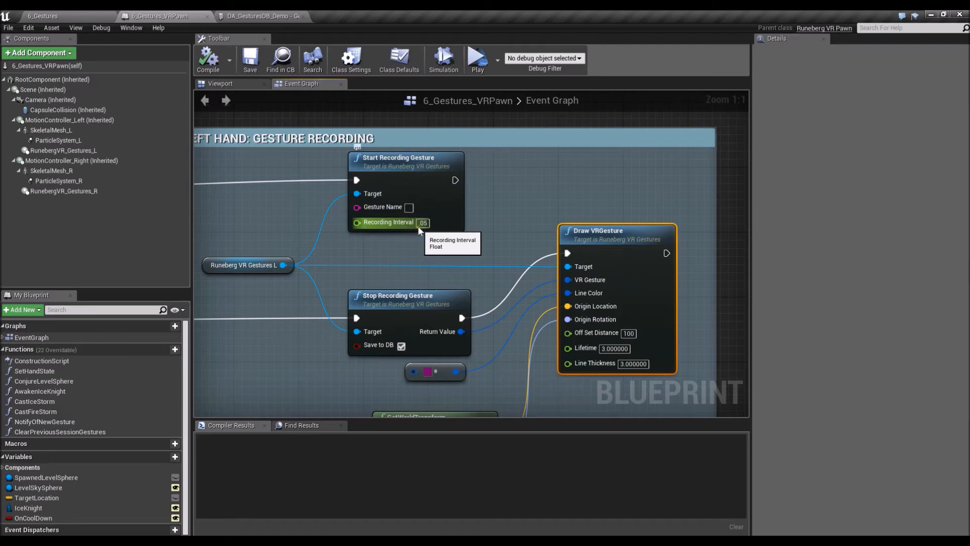
mouse_move(430, 240)
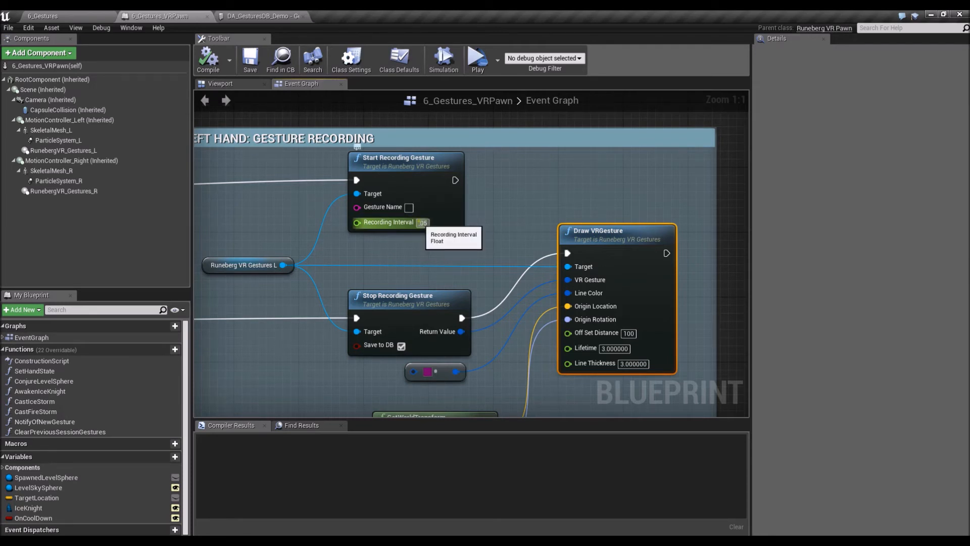
mouse_move(423, 222)
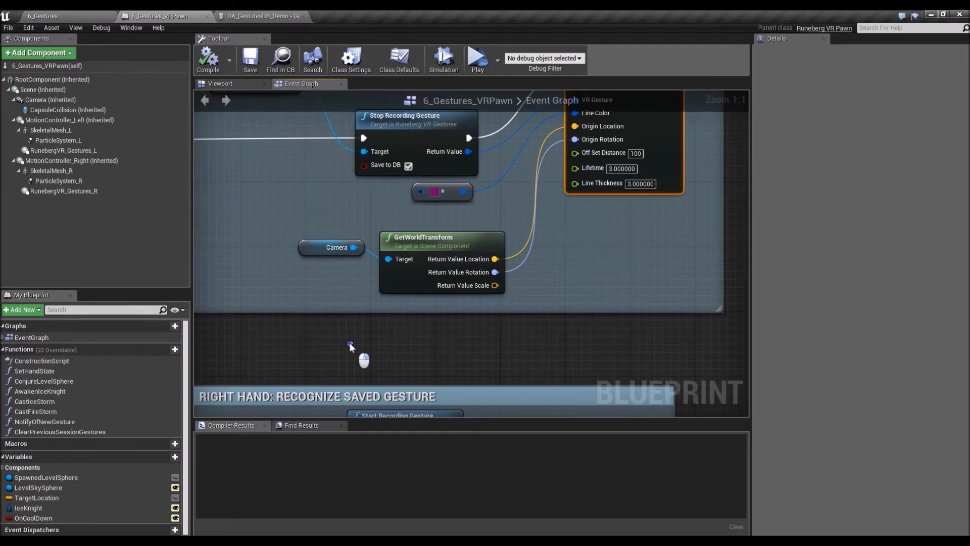
Step: Bring the right-hand recognition section into view, selecting Start Recording Gesture and revealing the Branch after Find Gesture
left_click_drag(350, 344, 500, 368)
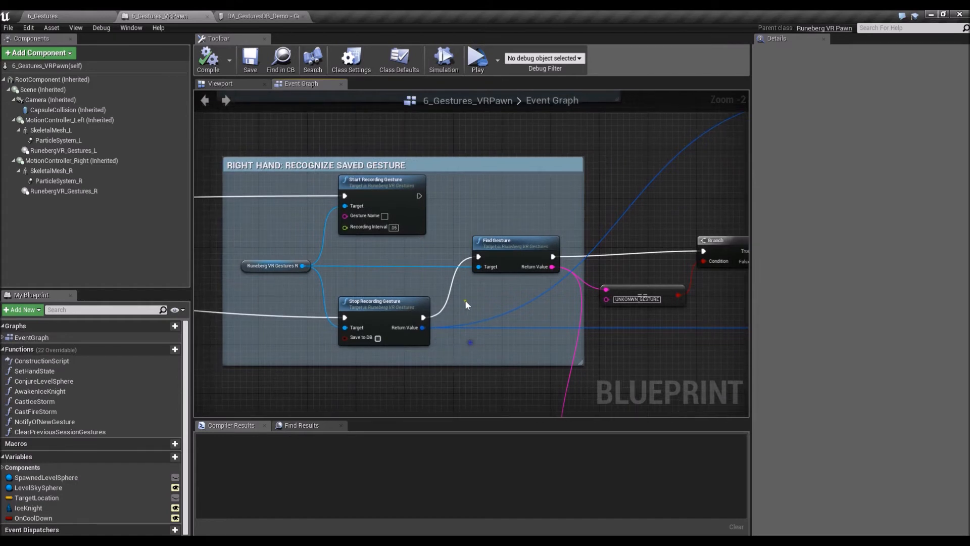
mouse_move(513, 254)
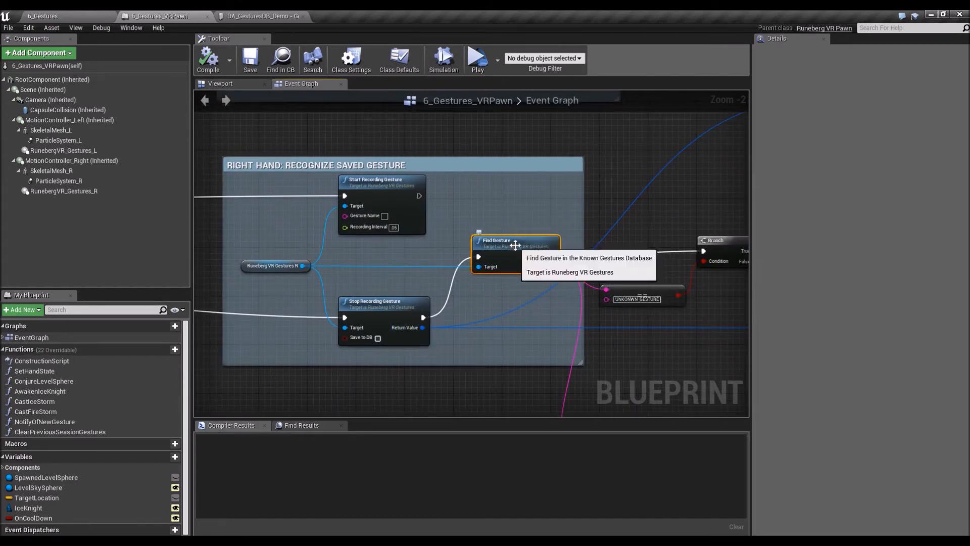
mouse_move(475, 295)
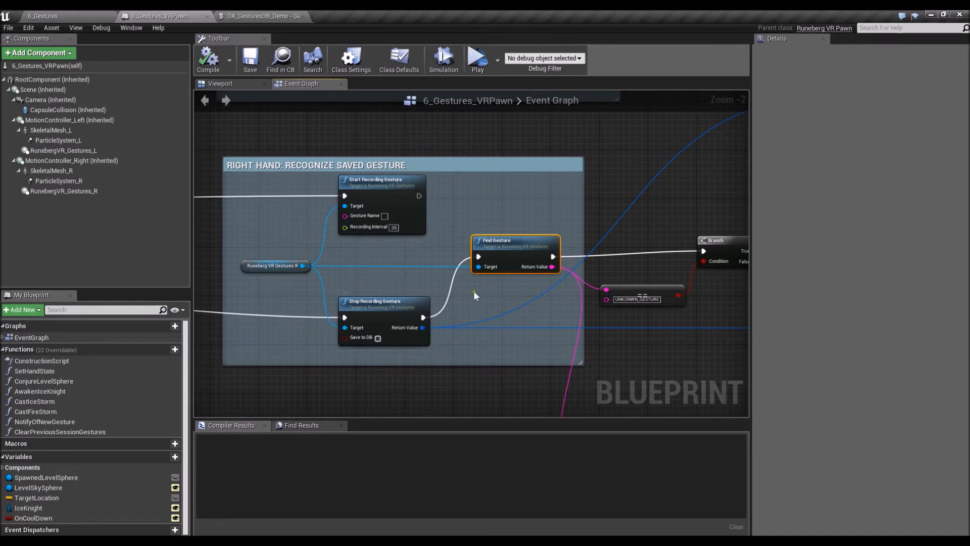
mouse_move(385, 296)
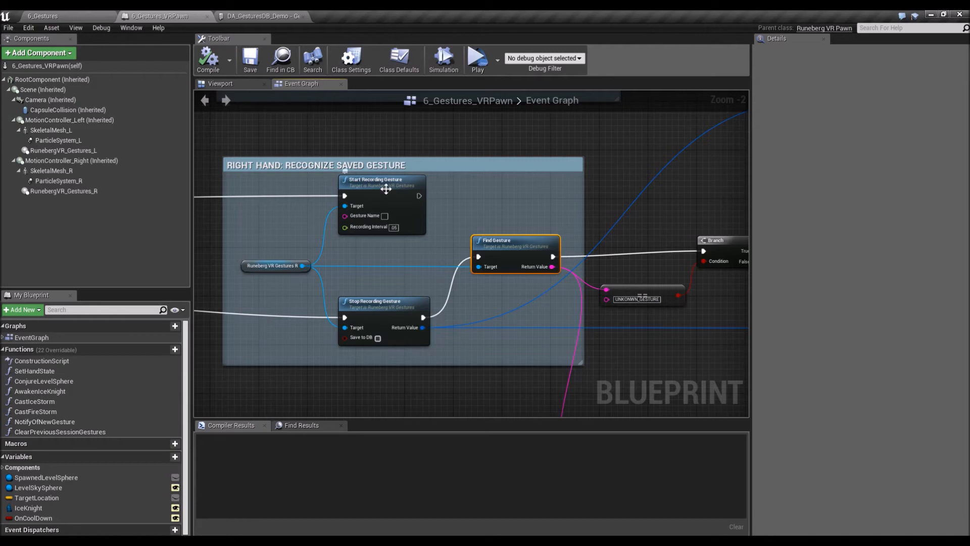
left_click(381, 180)
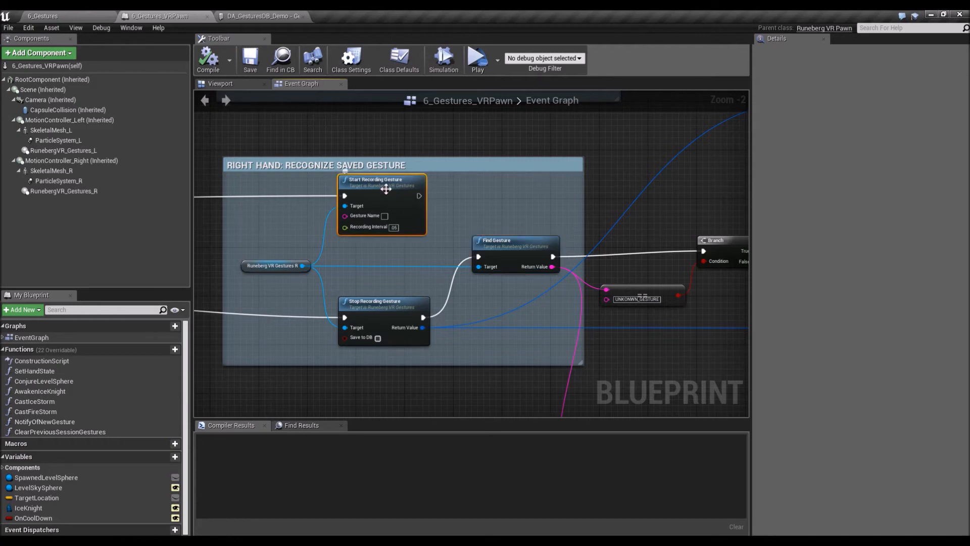
mouse_move(392, 309)
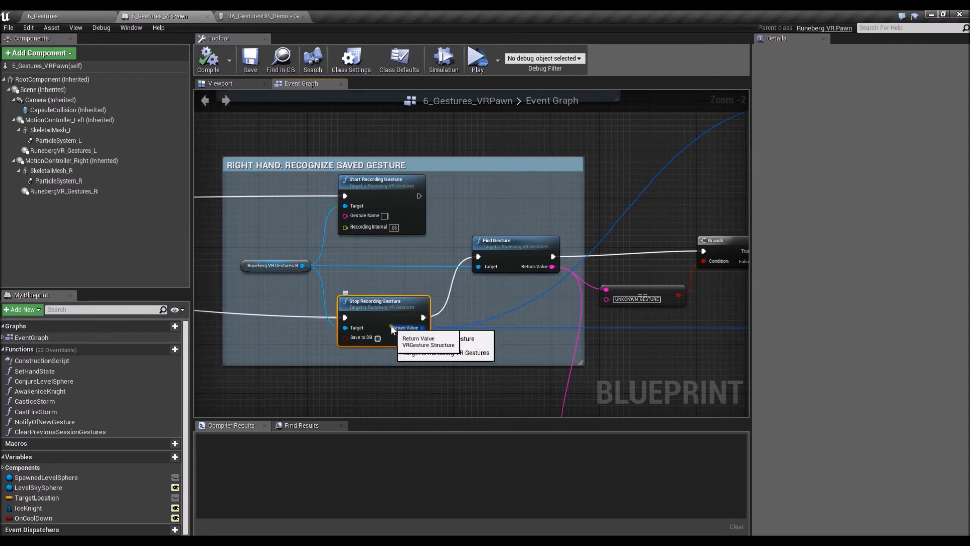
mouse_move(492, 233)
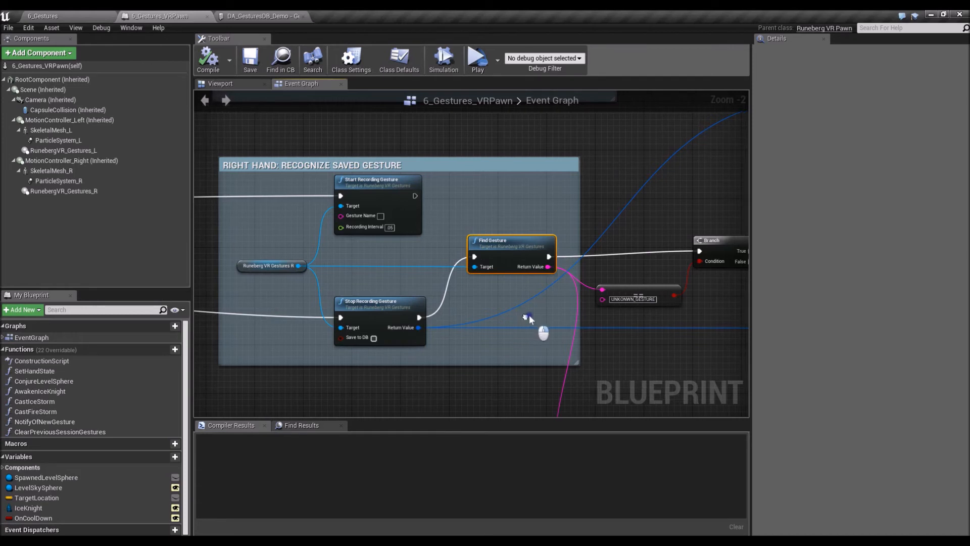
left_click_drag(528, 318, 411, 274)
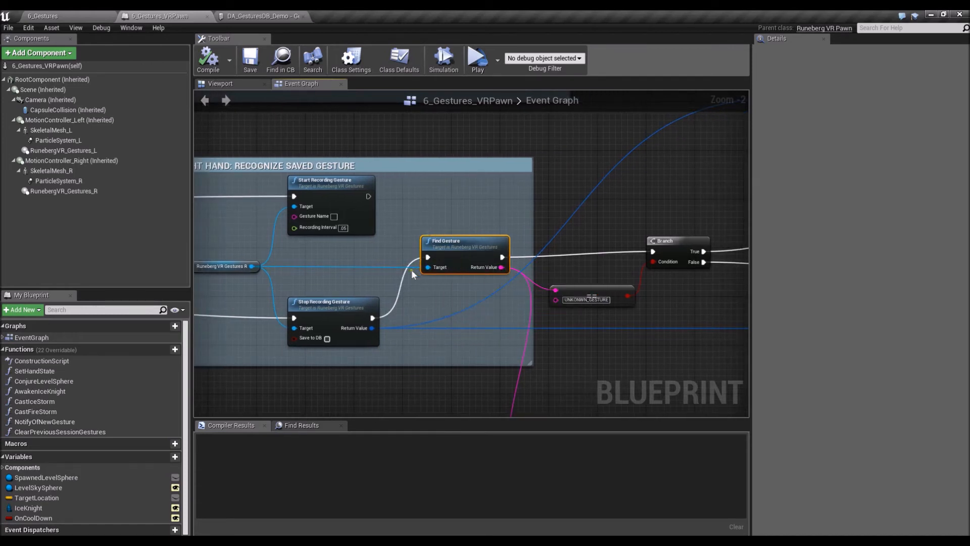
mouse_move(451, 257)
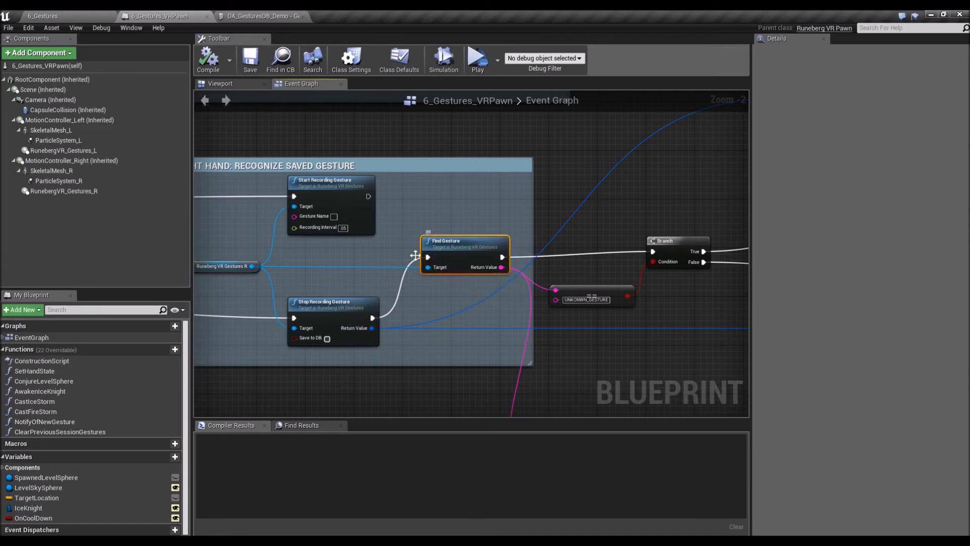
Step: Review RunebergVR_Gestures_R's VR settings: Known Gestures DB DA_GesturesDB_Demo, global threshold 25.0, vector threshold 35.0
left_click(64, 191)
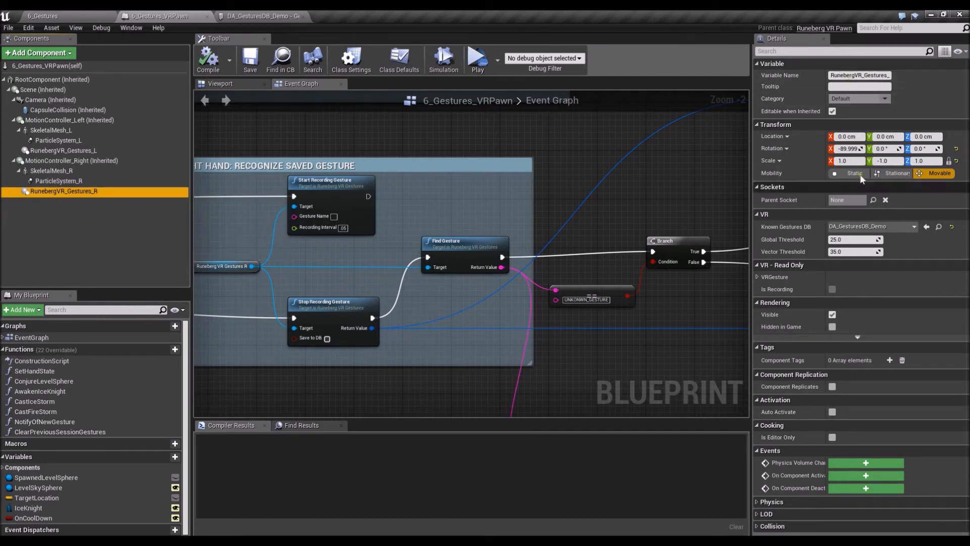
mouse_move(861, 221)
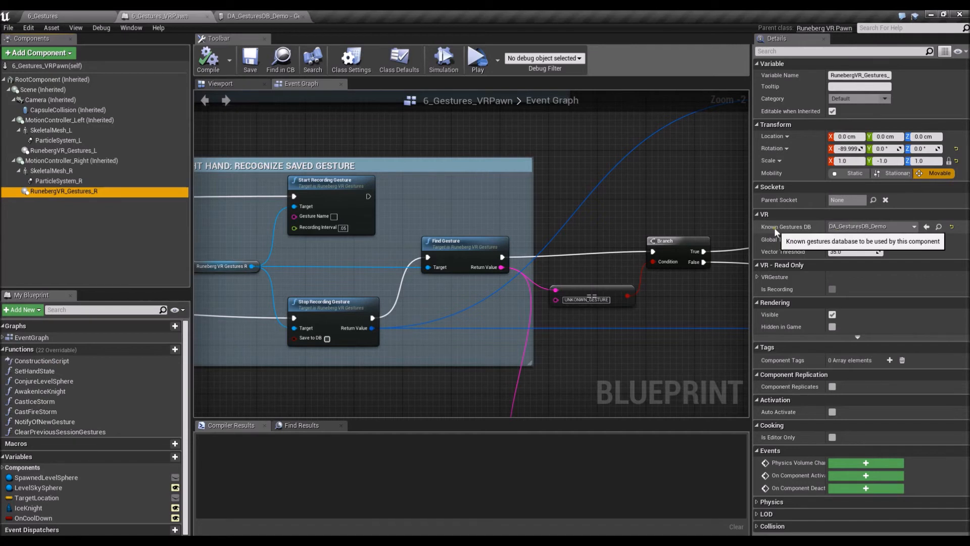
left_click(914, 225)
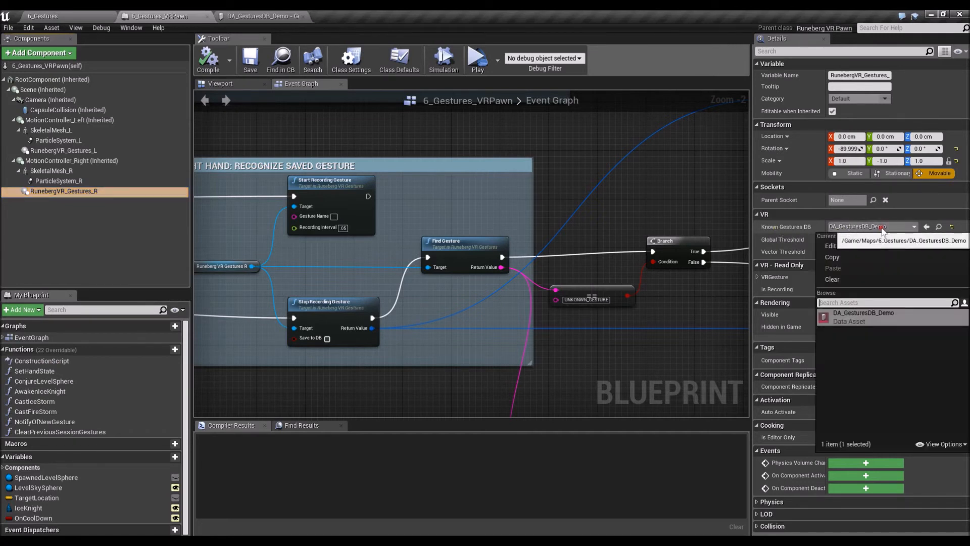
mouse_move(841, 327)
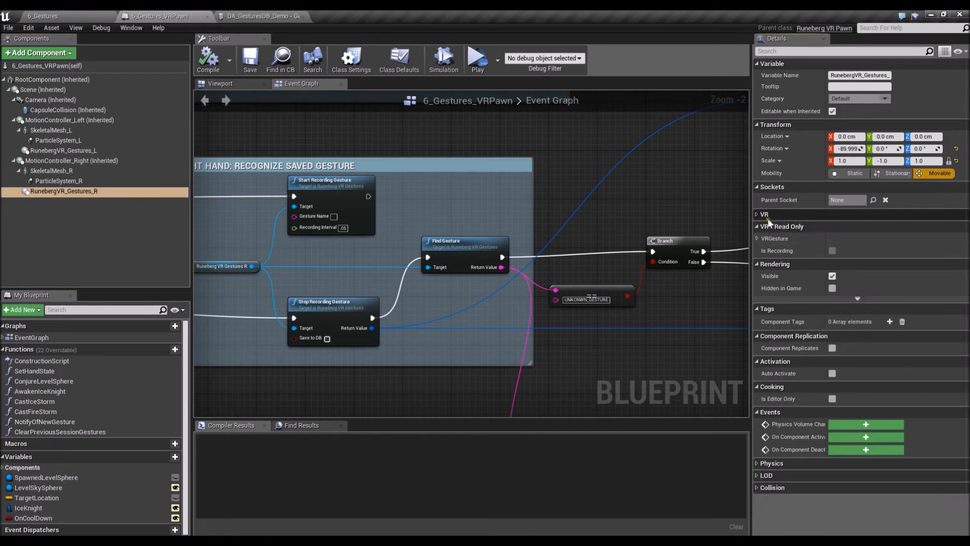
left_click(758, 225)
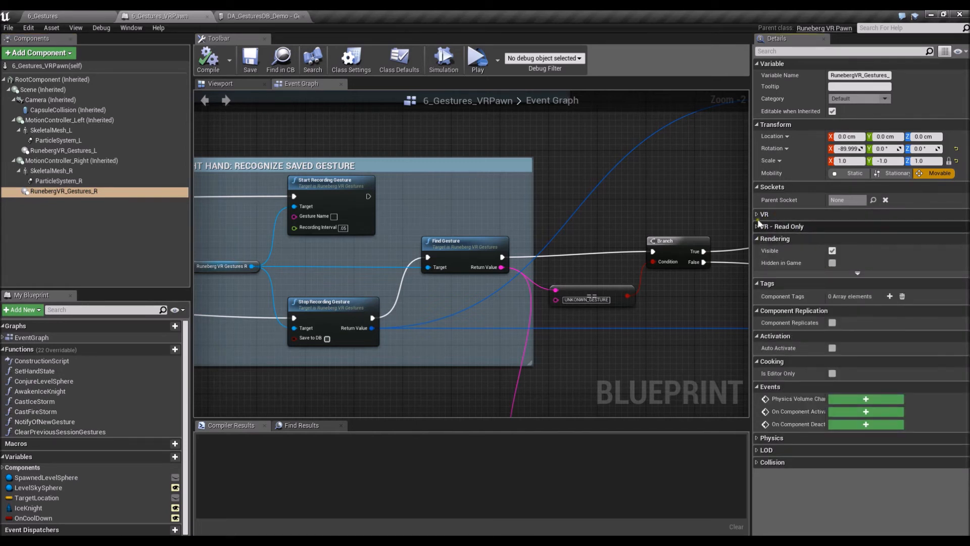
left_click(759, 214)
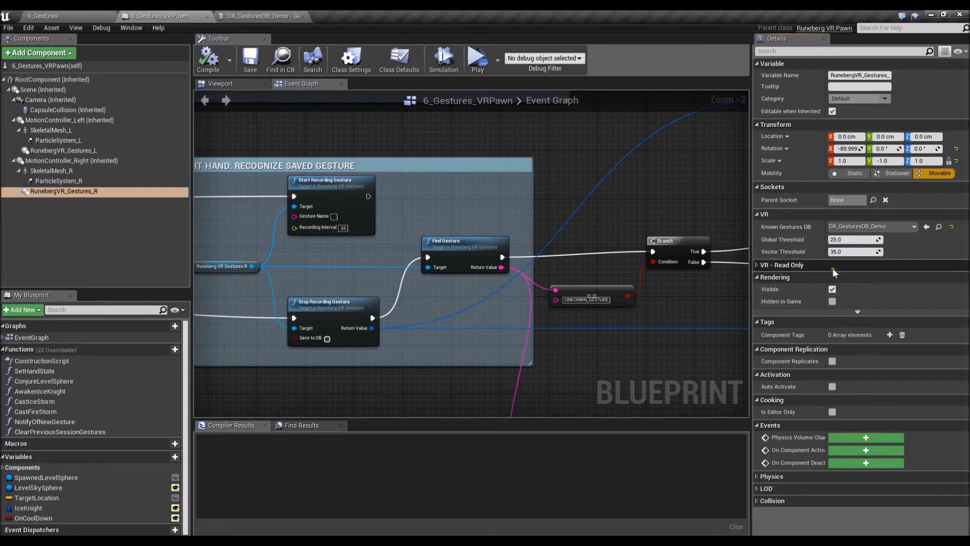
mouse_move(856, 252)
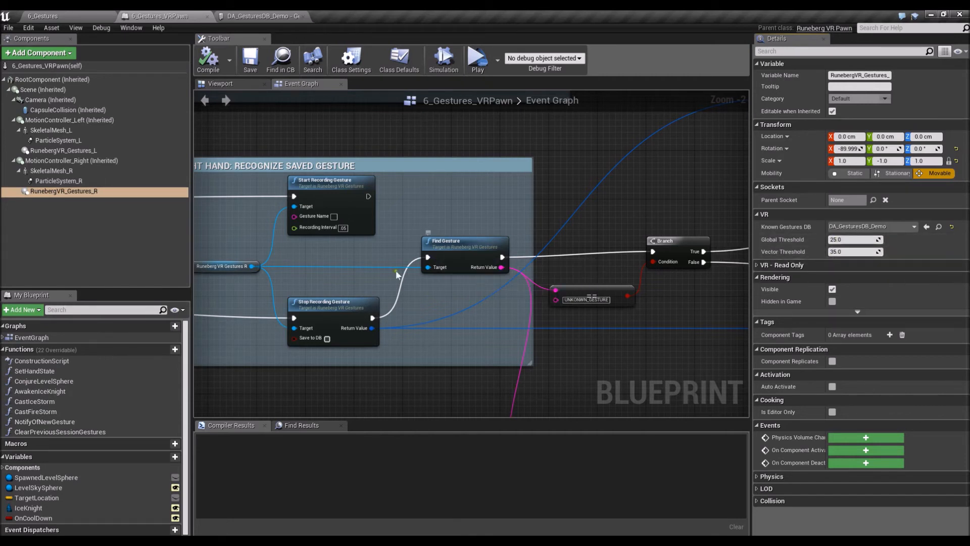
mouse_move(346, 244)
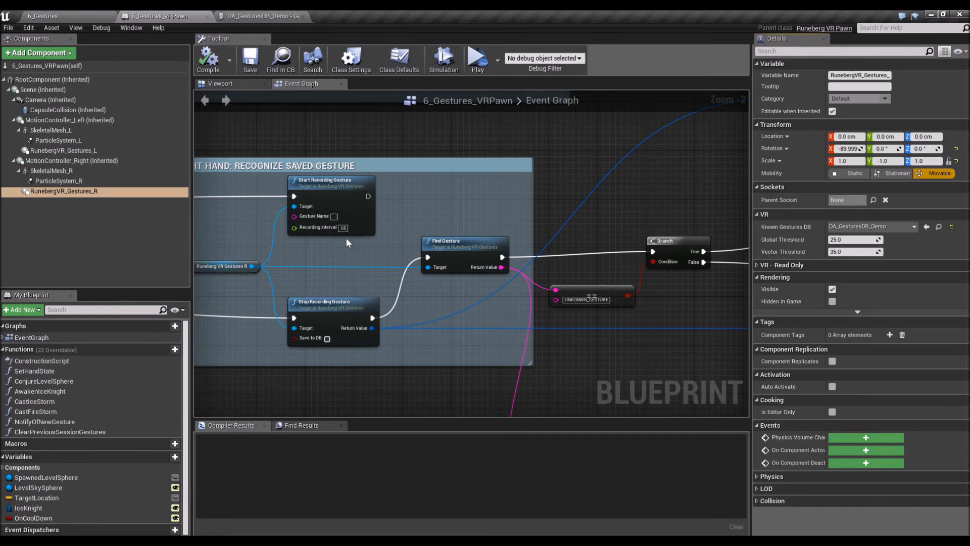
mouse_move(329, 228)
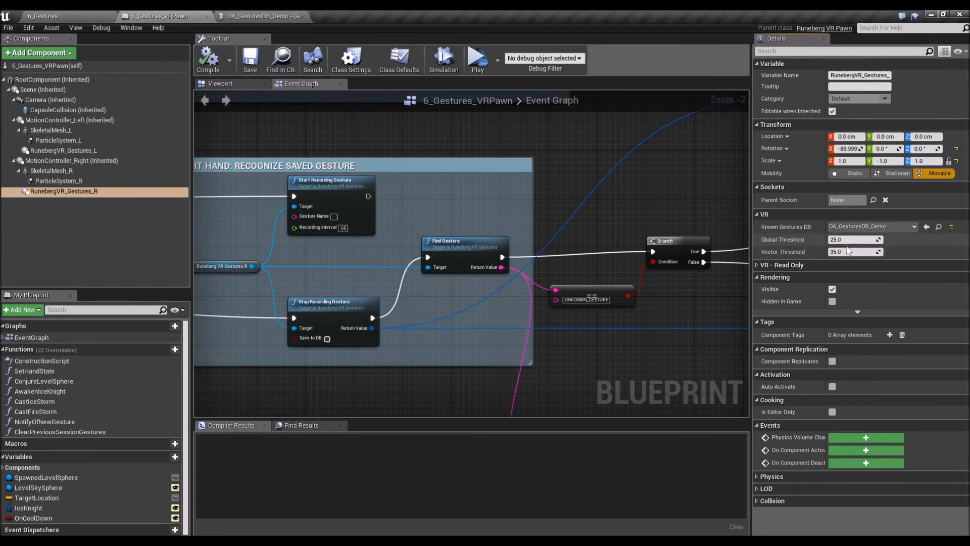
left_click(856, 239)
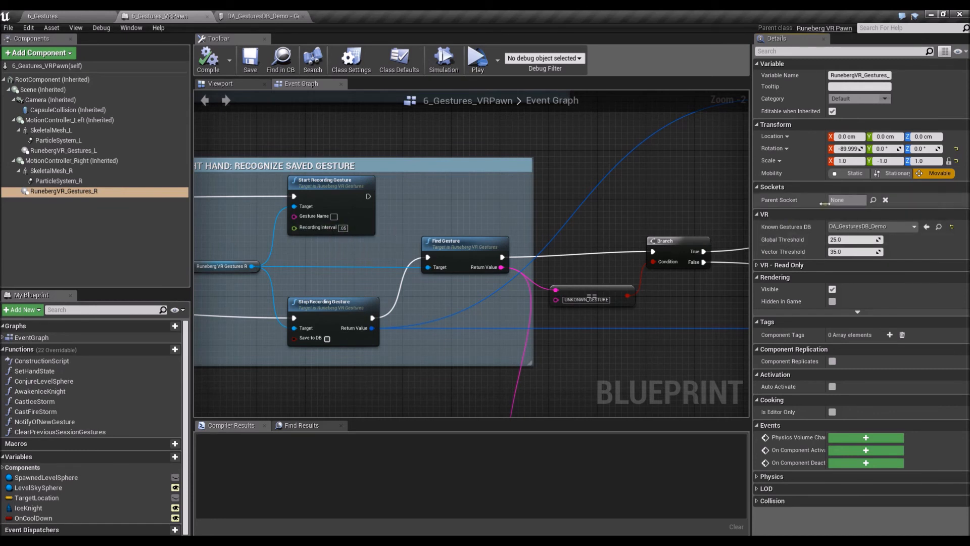
mouse_move(856, 251)
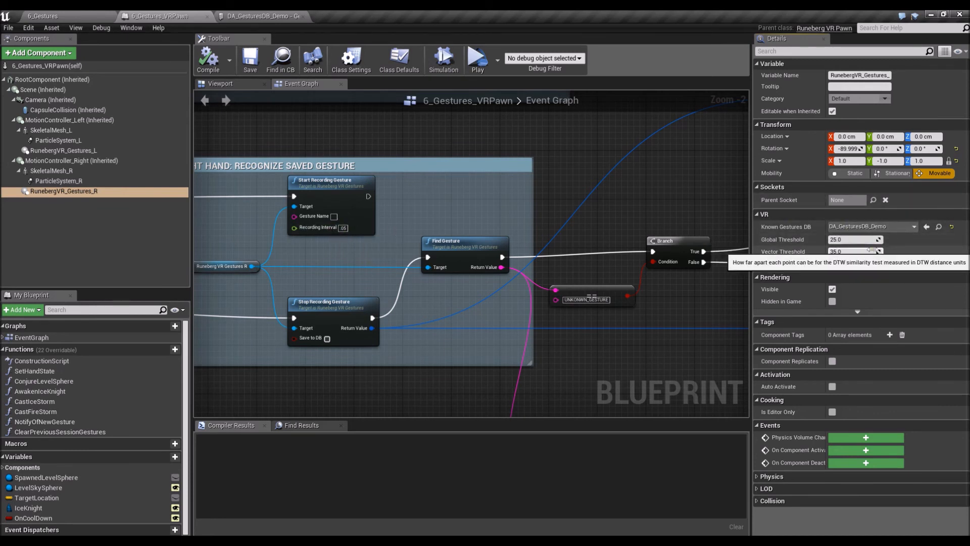
mouse_move(539, 205)
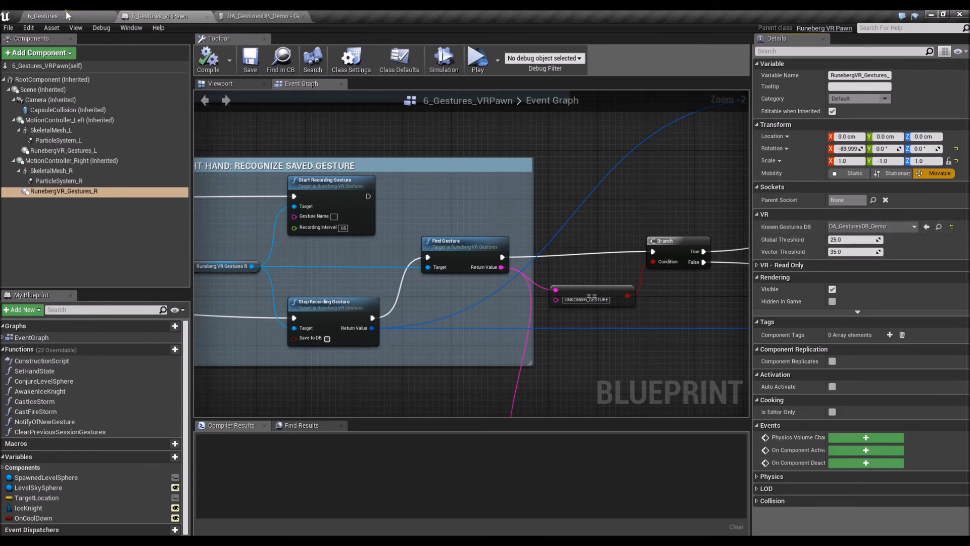
Step: In the 6_Gestures level, start a new Data Asset of class RunebergVR_Gestures_Database, then cancel without creating it
left_click(43, 15)
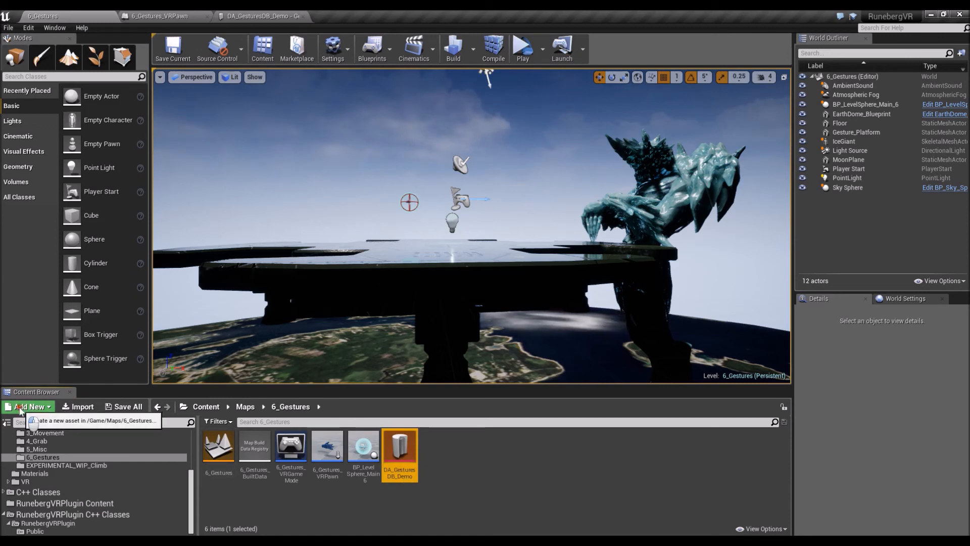
left_click(29, 406)
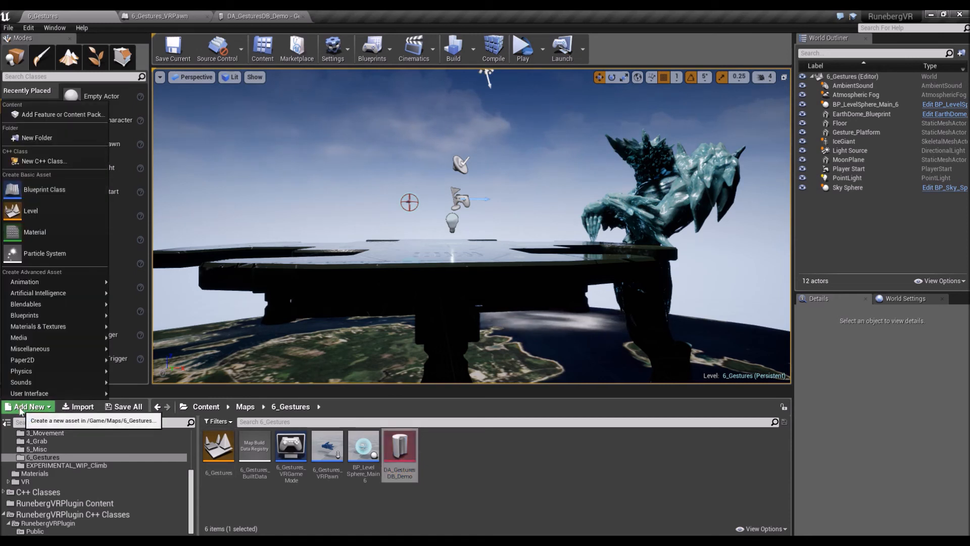
left_click(30, 349)
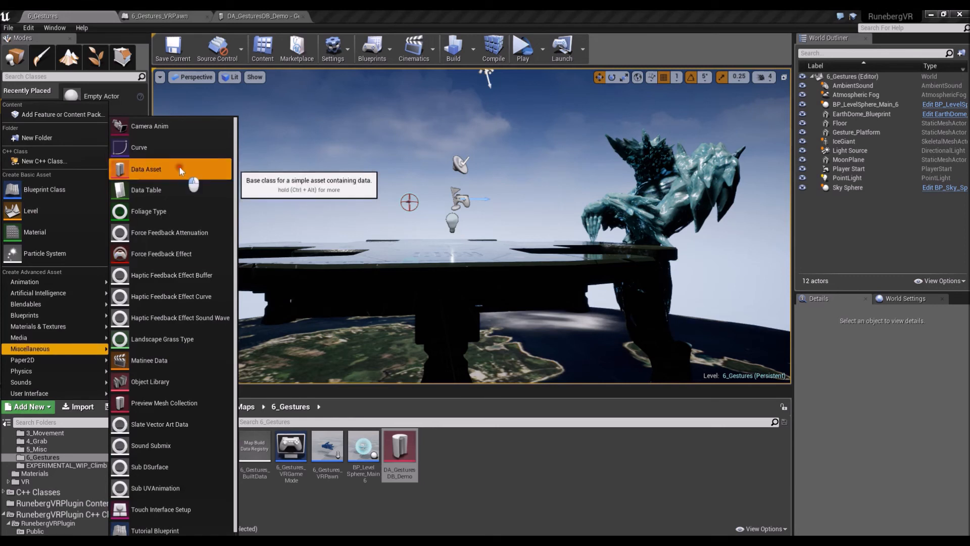
left_click(145, 169)
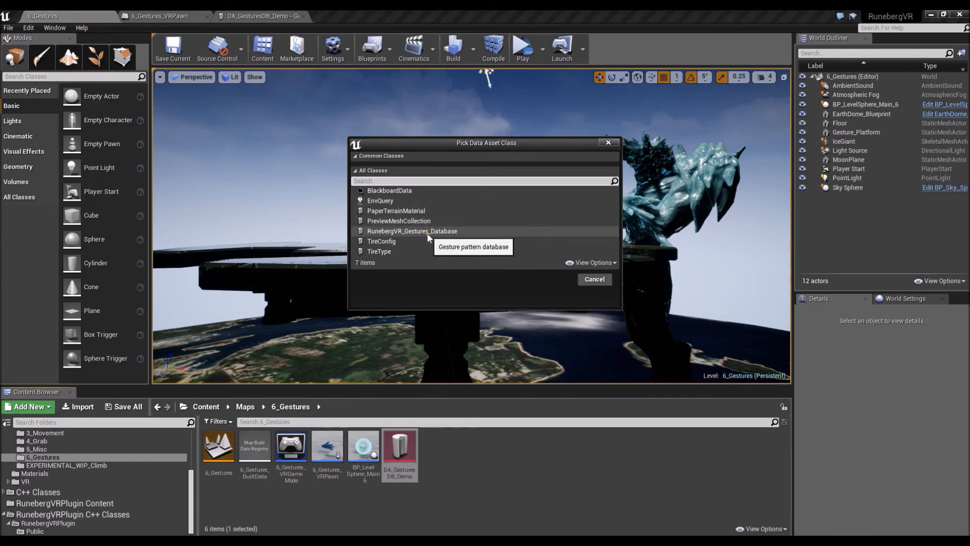
left_click(411, 230)
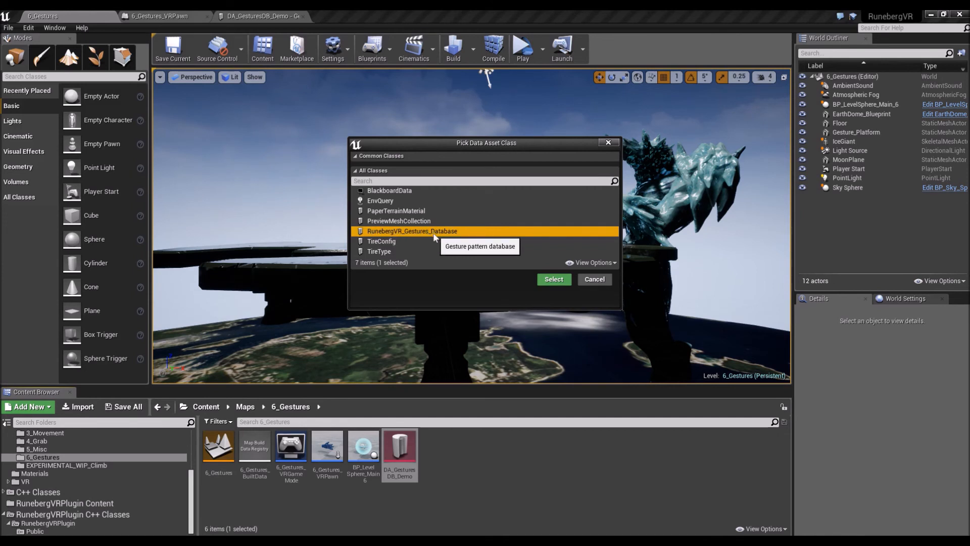
mouse_move(492, 240)
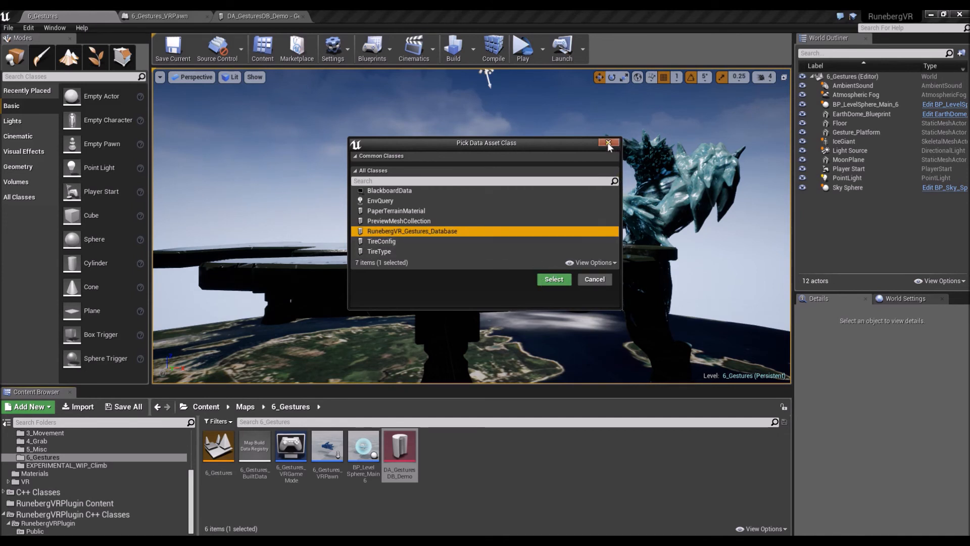
left_click(608, 142)
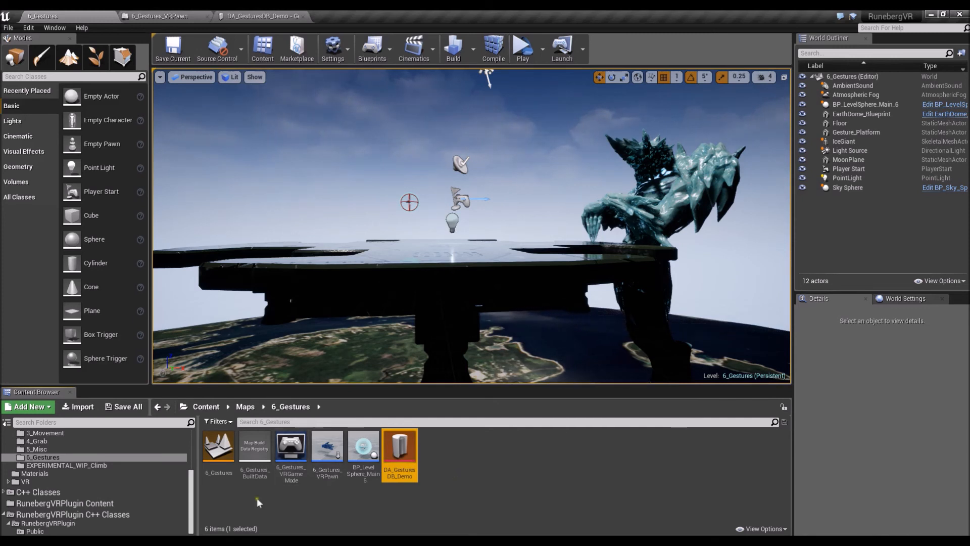
mouse_move(450, 465)
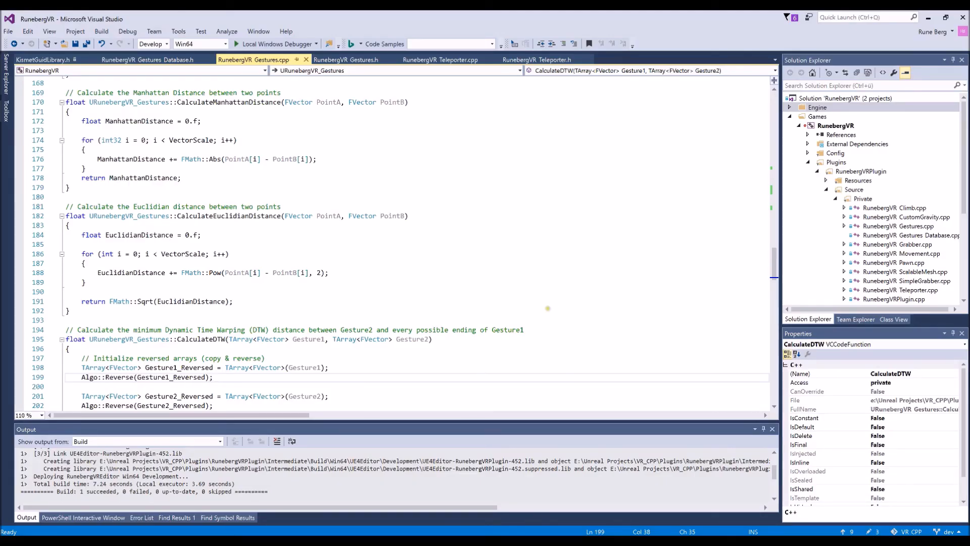
Step: In RunebergVR_Gestures.cpp, point at the Euclidean distance loop and highlight the Dynamic Time Warping comment
left_click(85, 282)
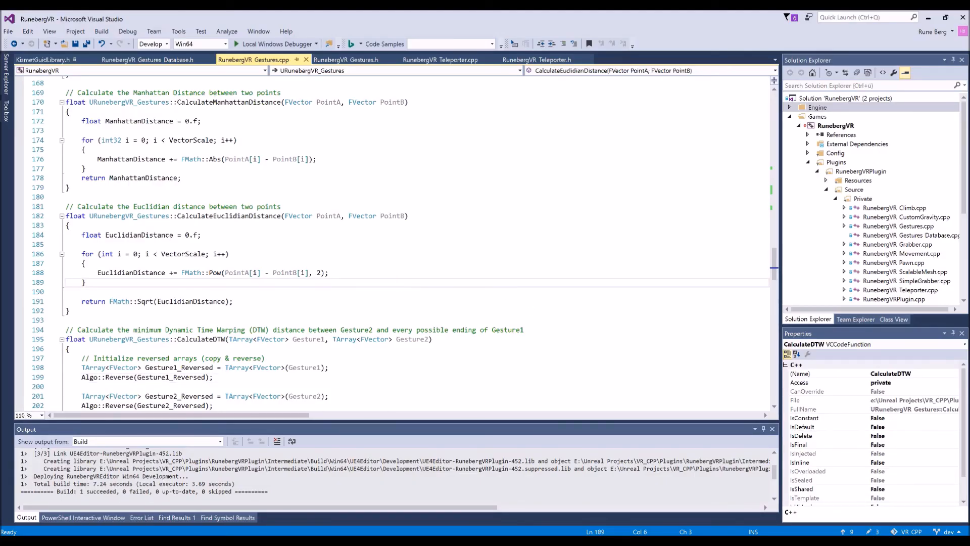
mouse_move(213, 339)
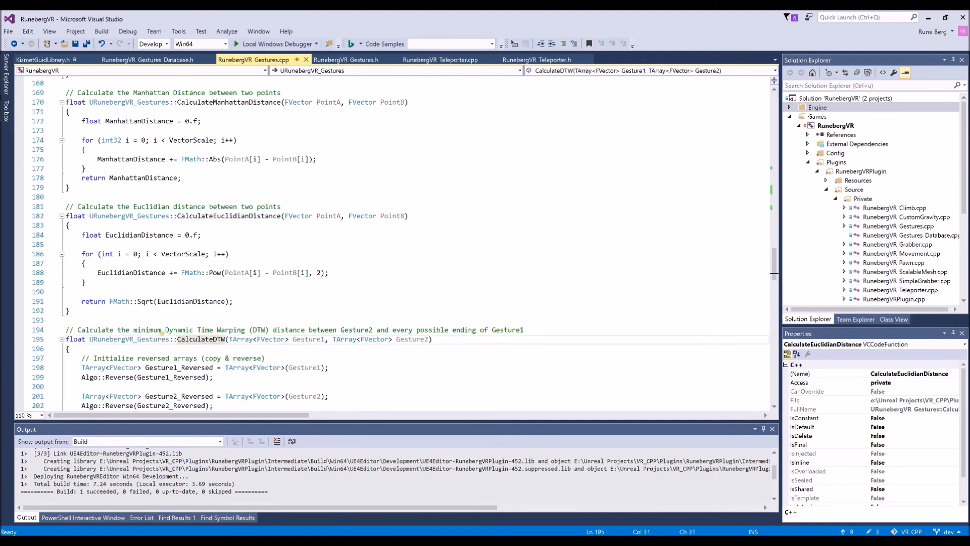
double_click(204, 330)
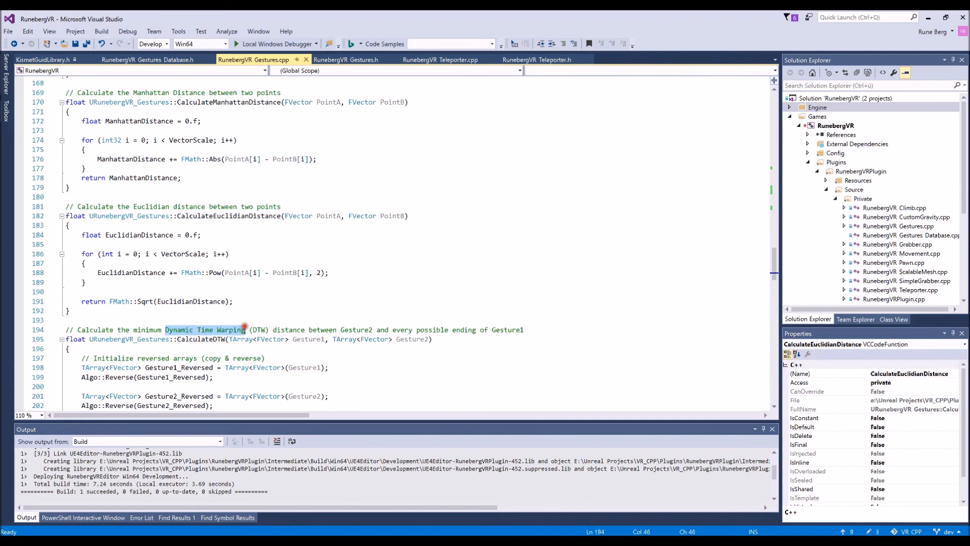